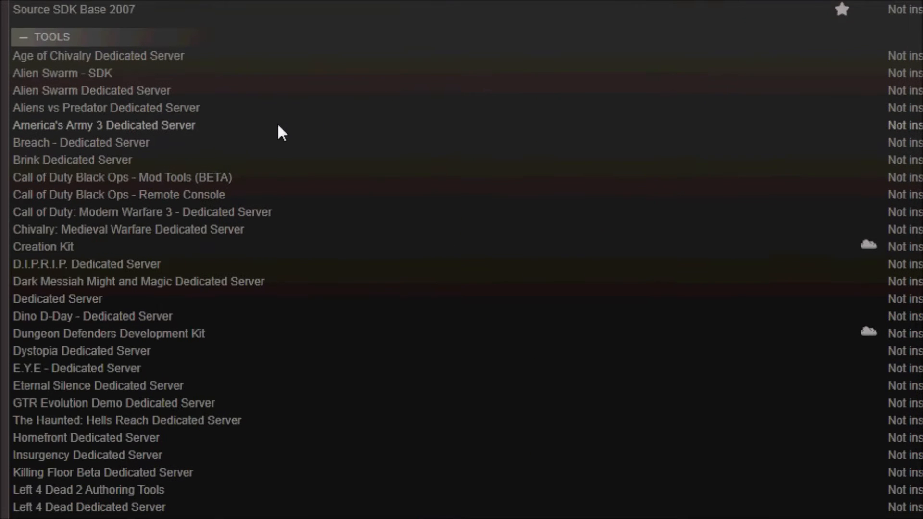
Step: Launch Counter-Strike: Global Offensive - SDK from the Steam Library tools list
scroll("up", 3)
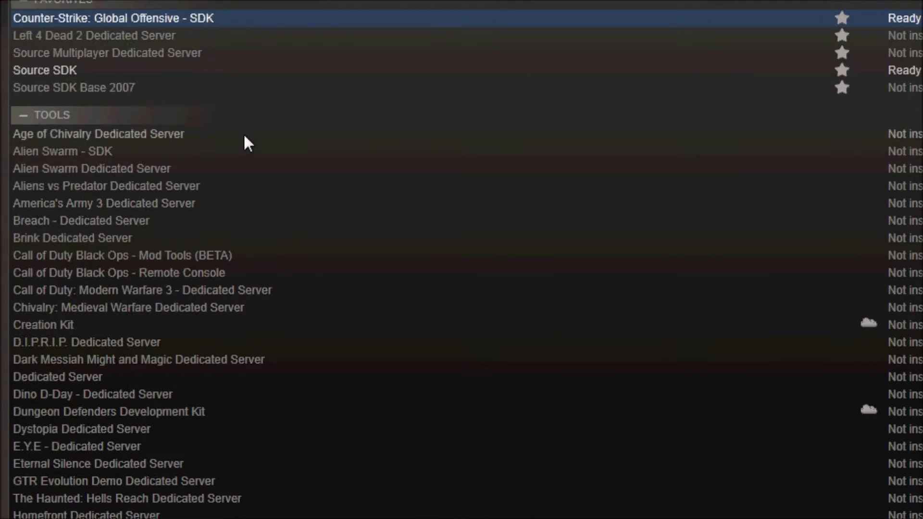
scroll("up", 3)
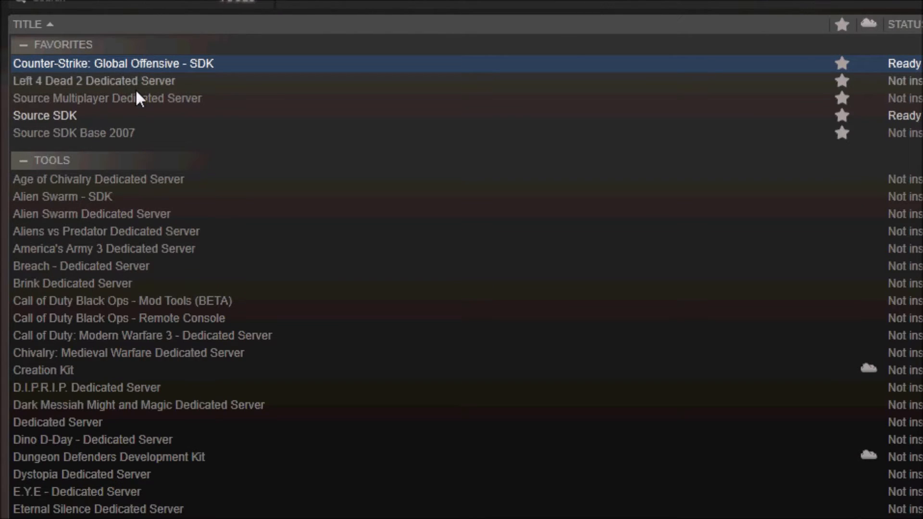
mouse_move(367, 125)
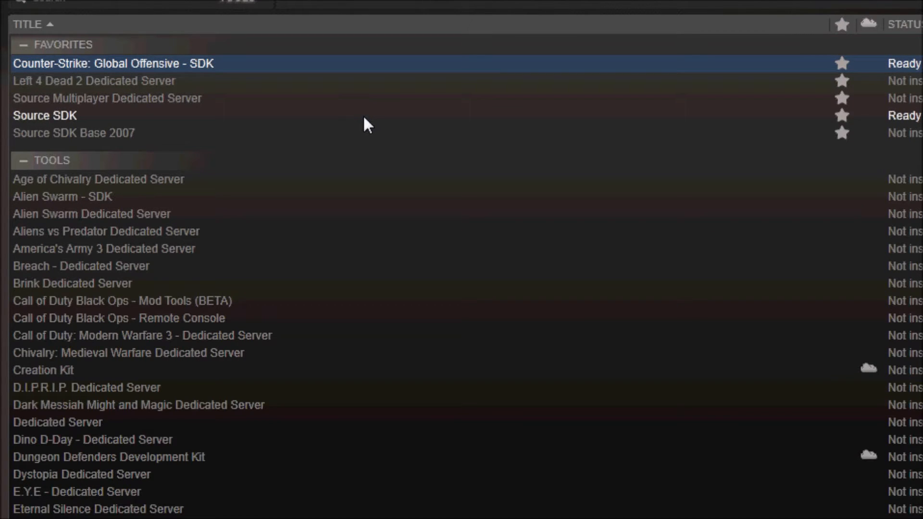
mouse_move(182, 65)
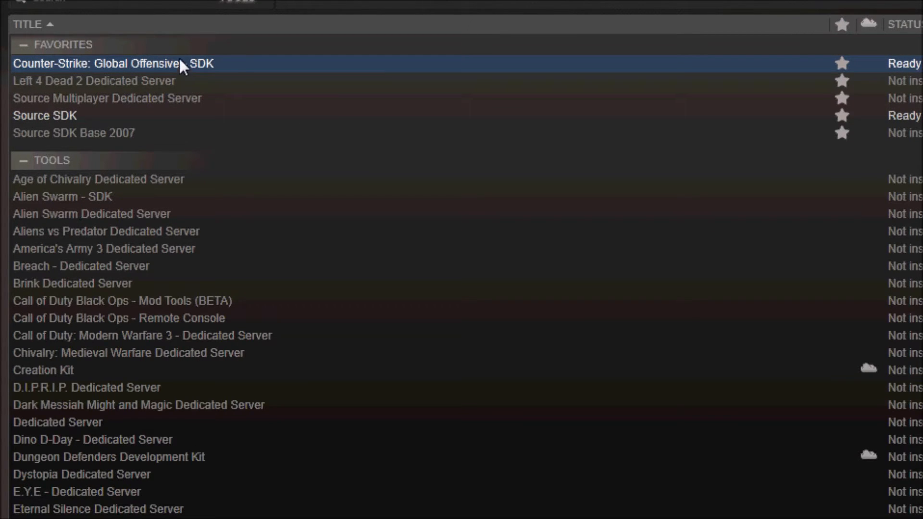
mouse_move(188, 81)
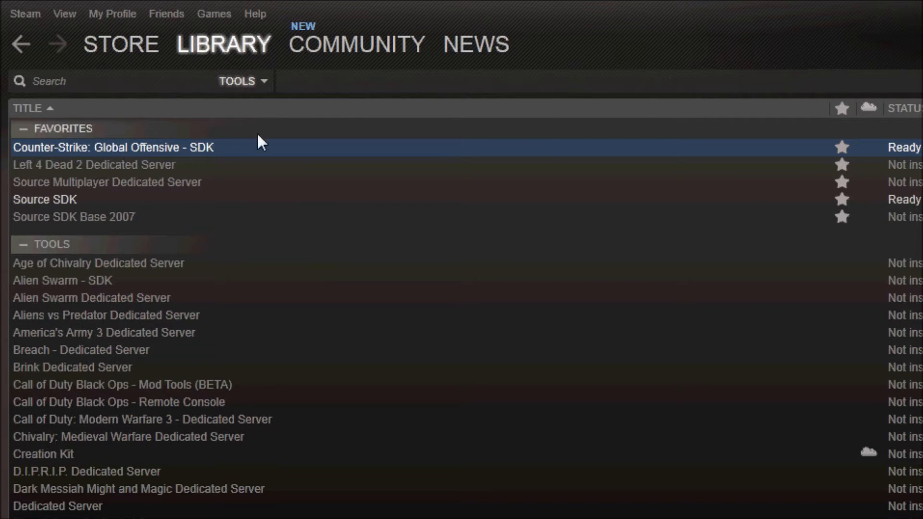
scroll("down", 3)
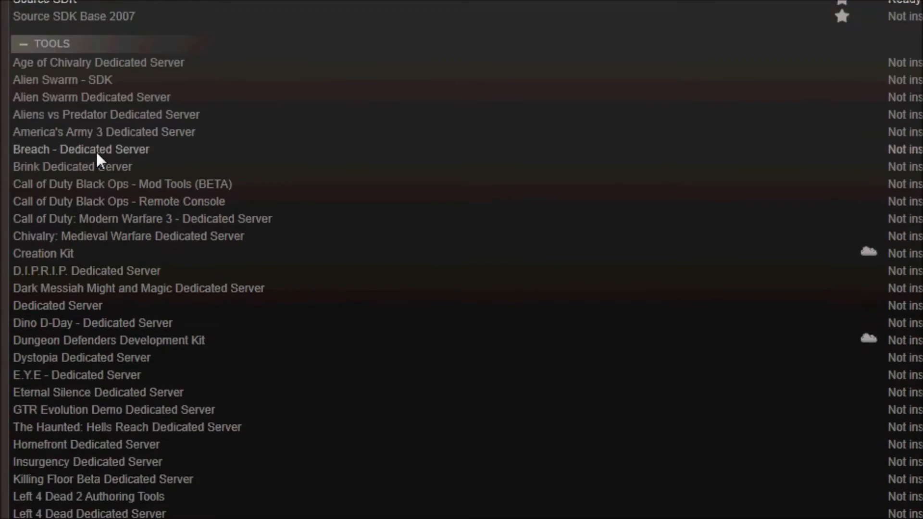
scroll("down", 3)
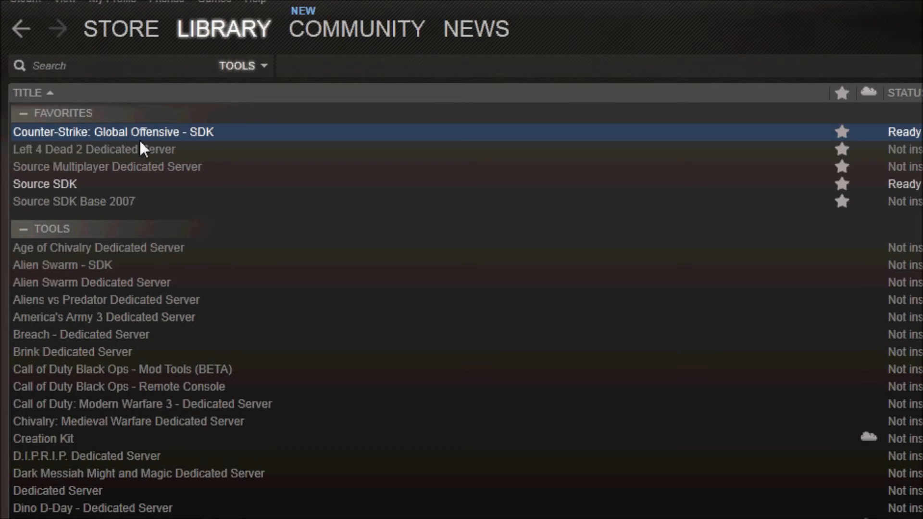
mouse_move(203, 137)
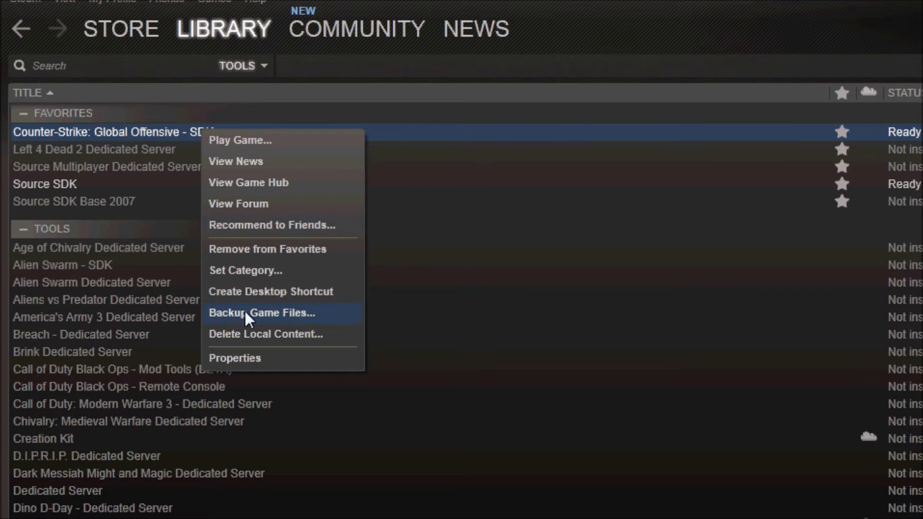
left_click(239, 140)
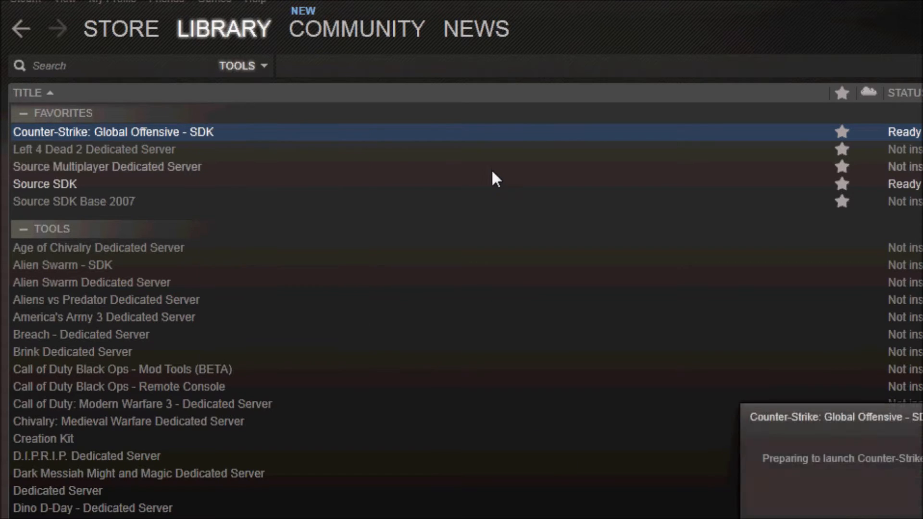
scroll("down", 3)
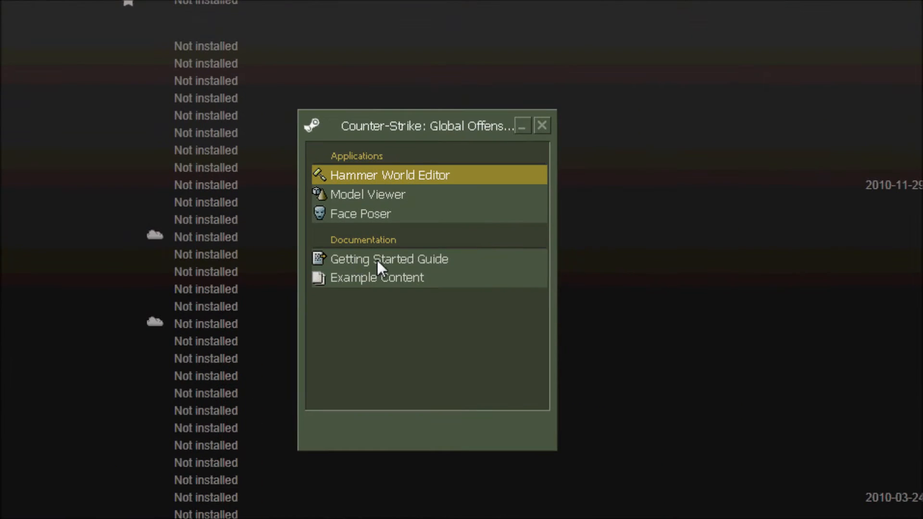
mouse_move(442, 236)
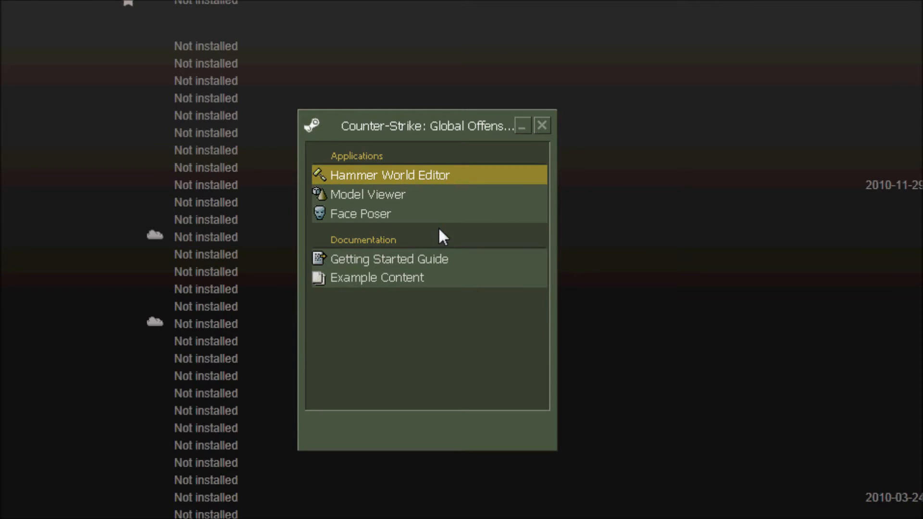
mouse_move(418, 183)
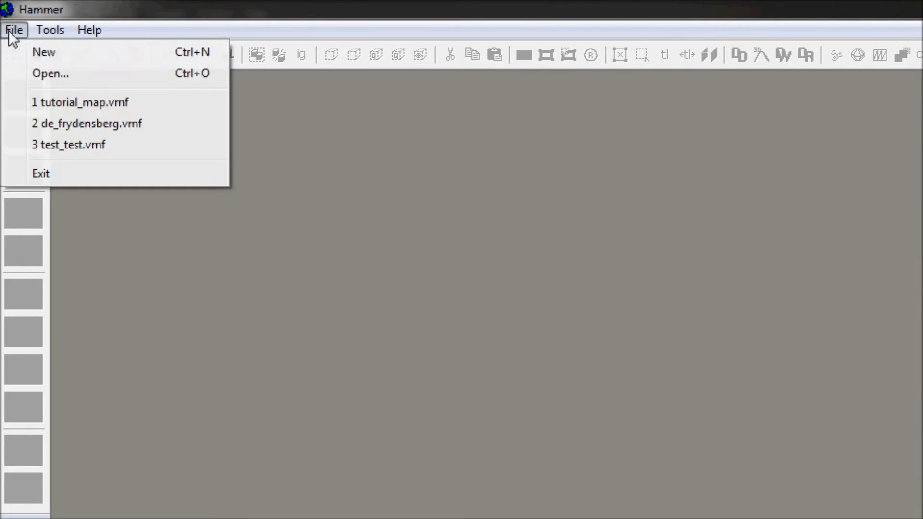
mouse_move(50, 73)
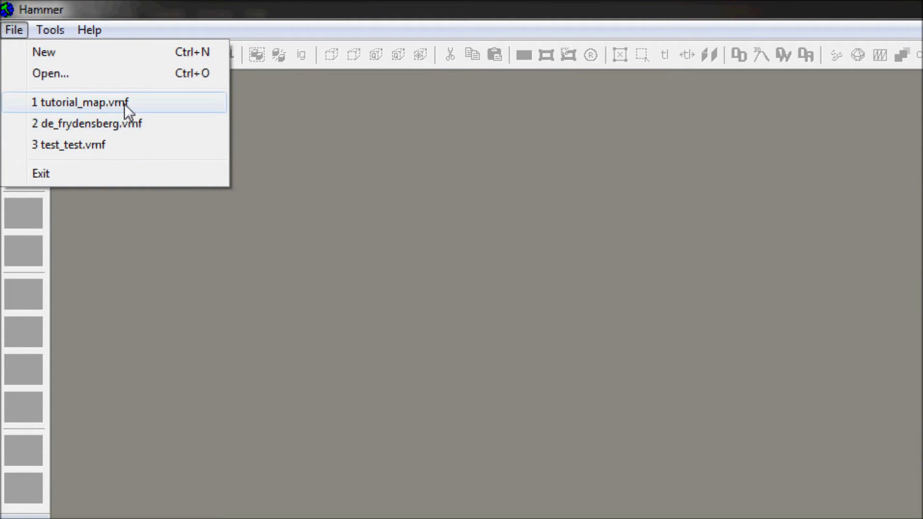
Step: Open Hammer_tutorials.vmf from the sdk_content maps folder
left_click(50, 74)
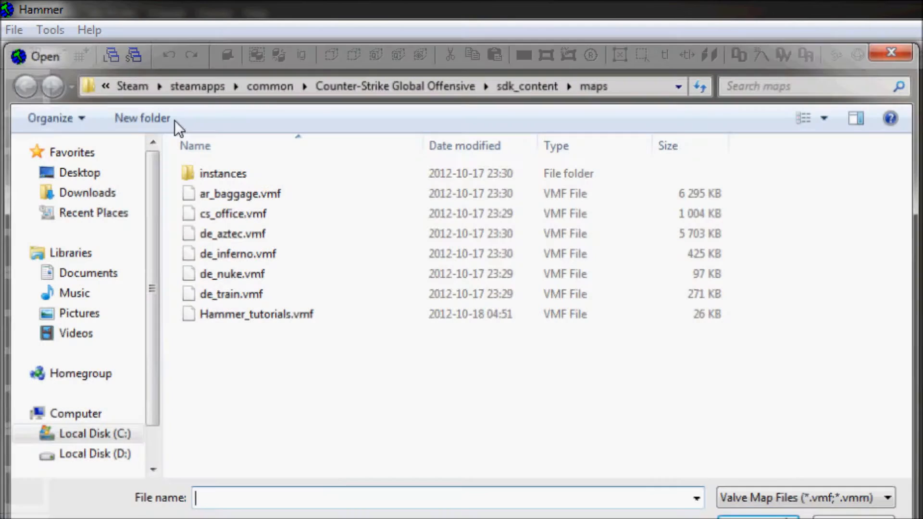
double_click(256, 314)
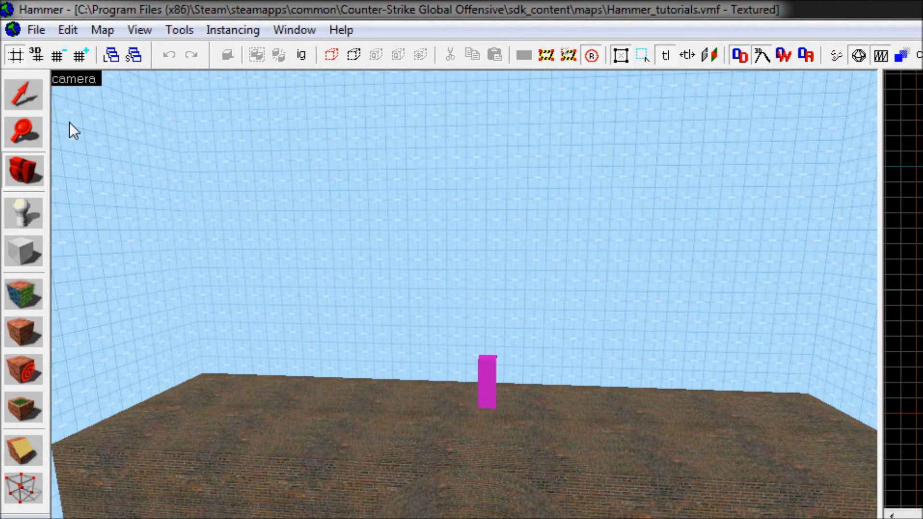
mouse_move(81, 154)
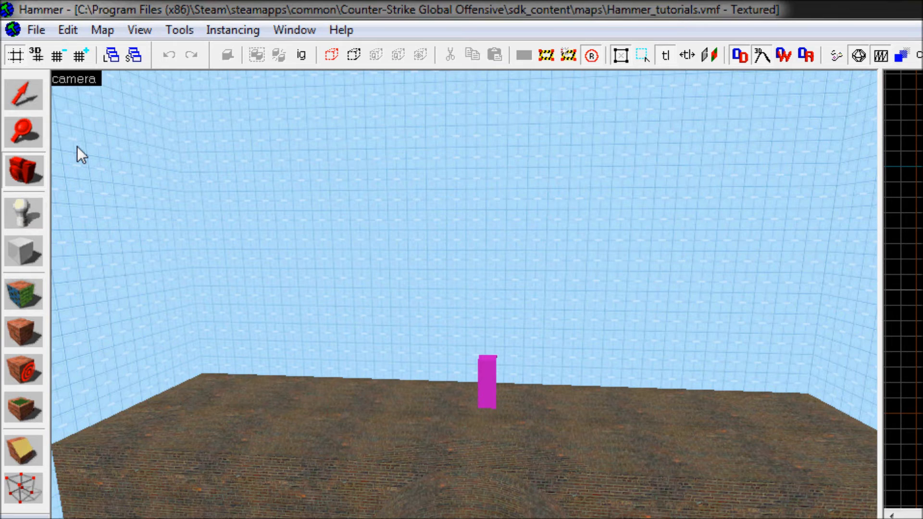
mouse_move(596, 218)
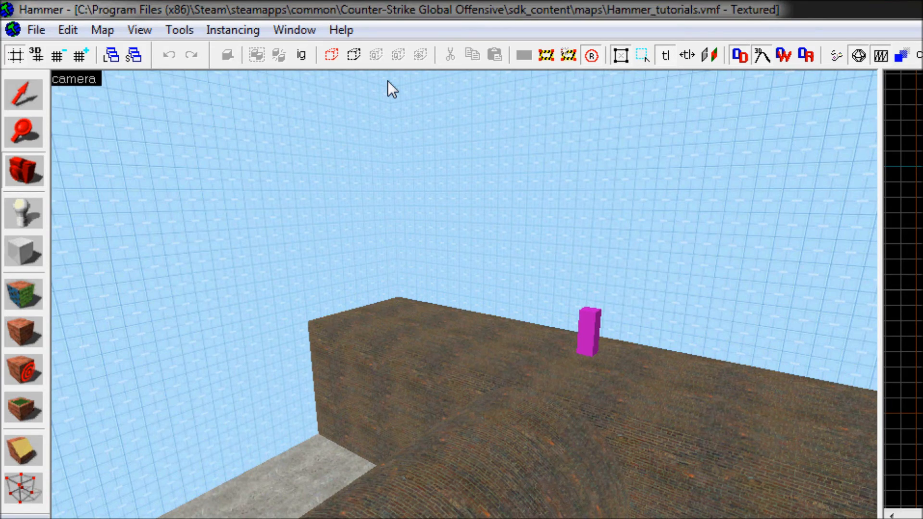
mouse_move(147, 123)
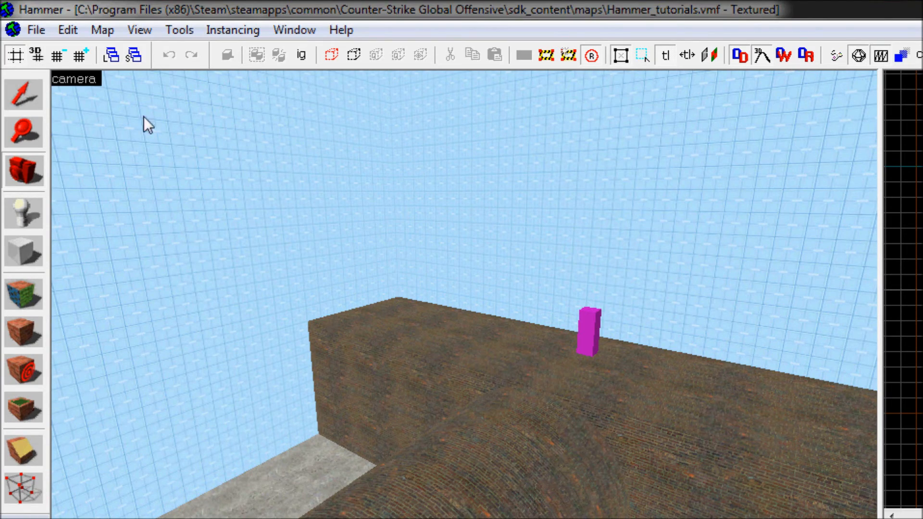